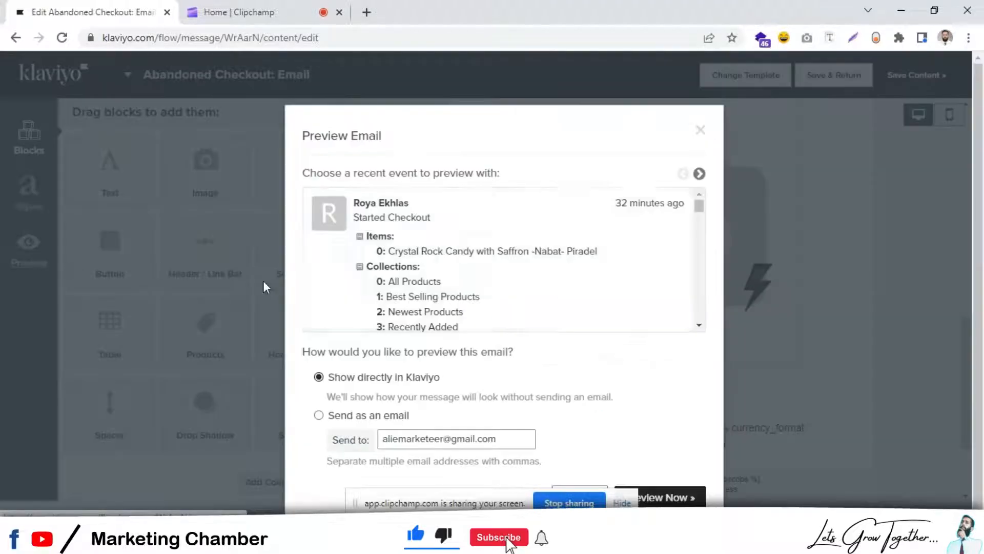
- Preview the Abandoned Checkout email with the checkout event, scroll through it, and close it
click(660, 497)
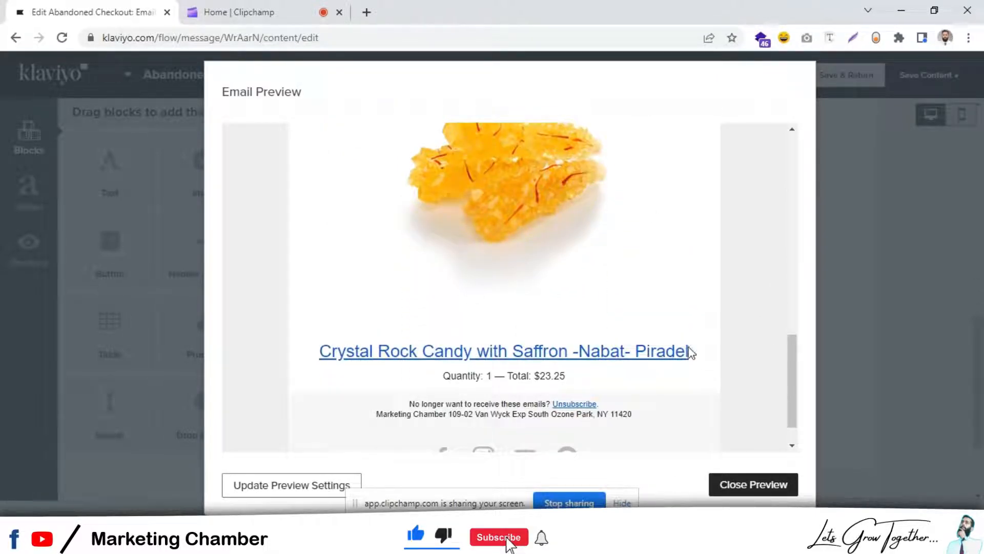
click(752, 484)
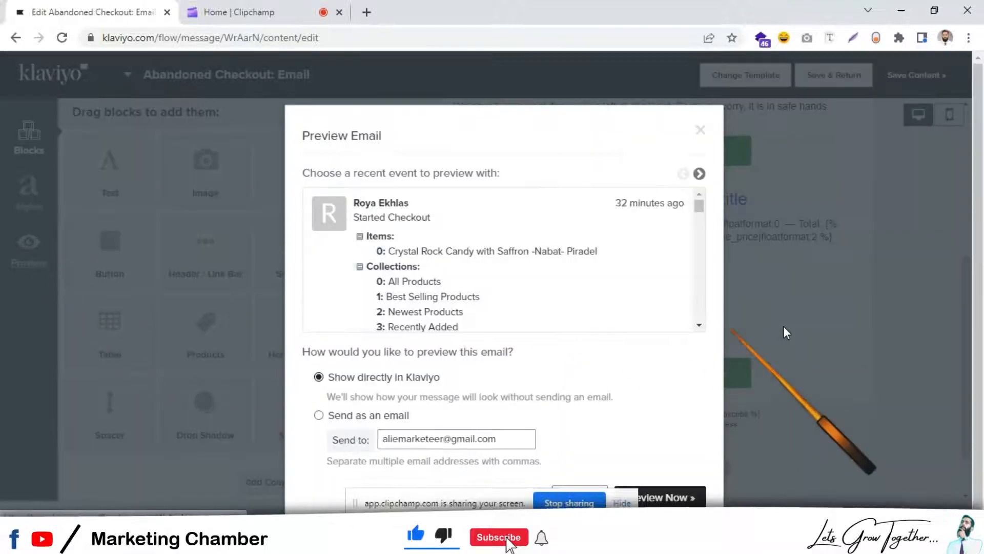
click(660, 497)
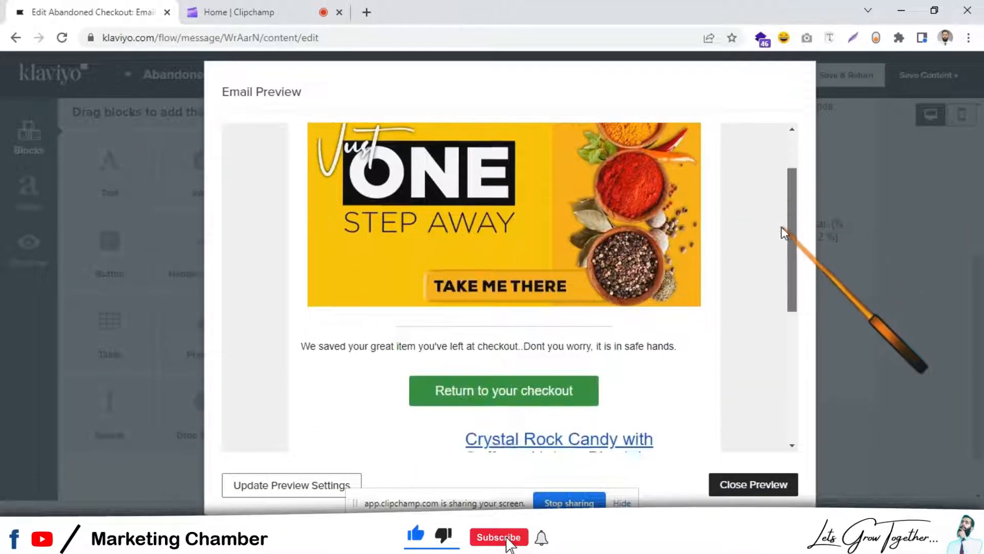
scroll(down, 3)
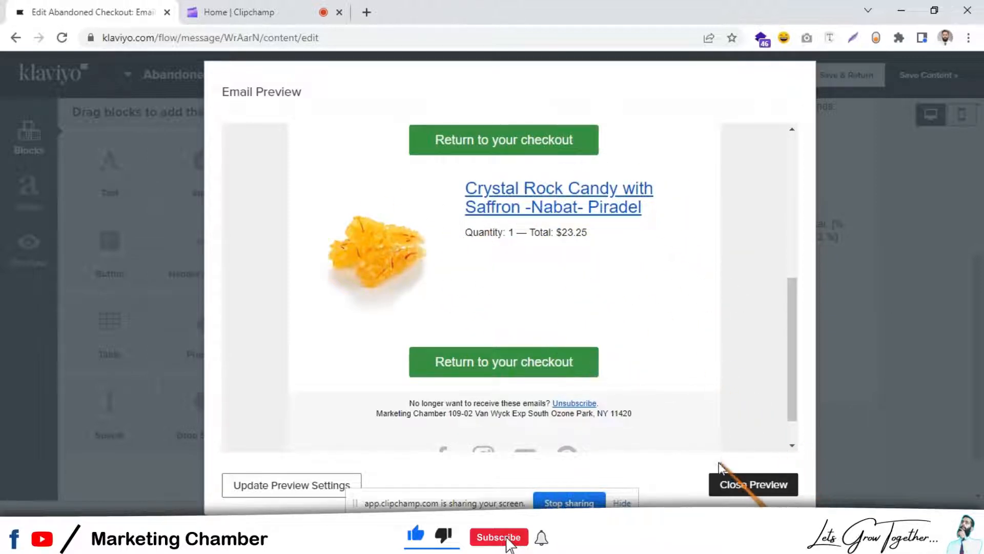
click(752, 484)
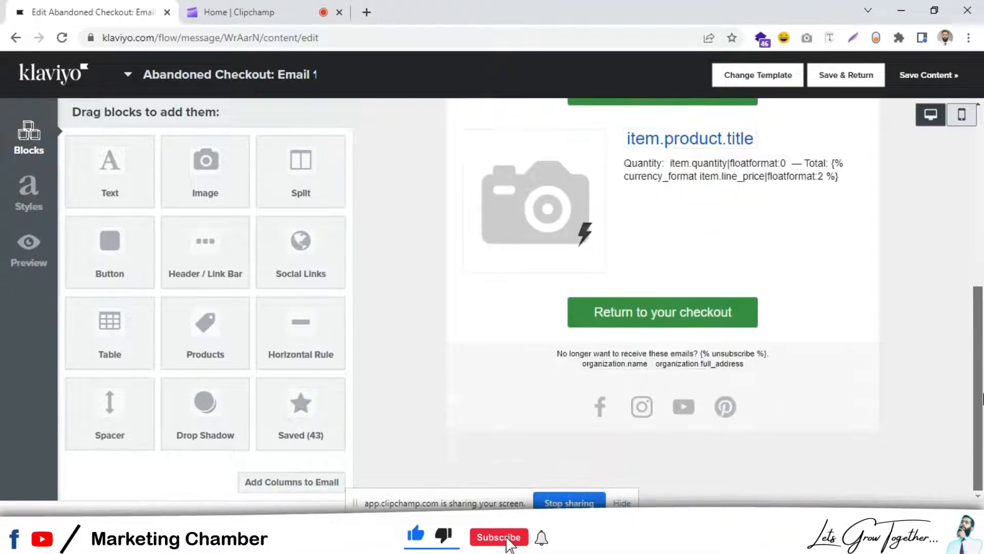
- Add a table block below the Return to your checkout button and remove an extra column
drag(109, 332, 264, 489)
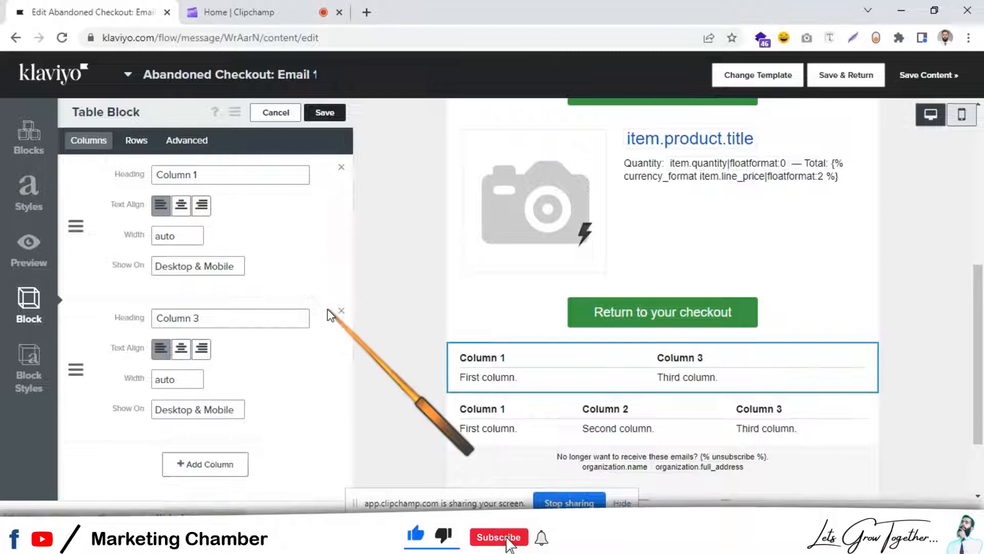
click(341, 311)
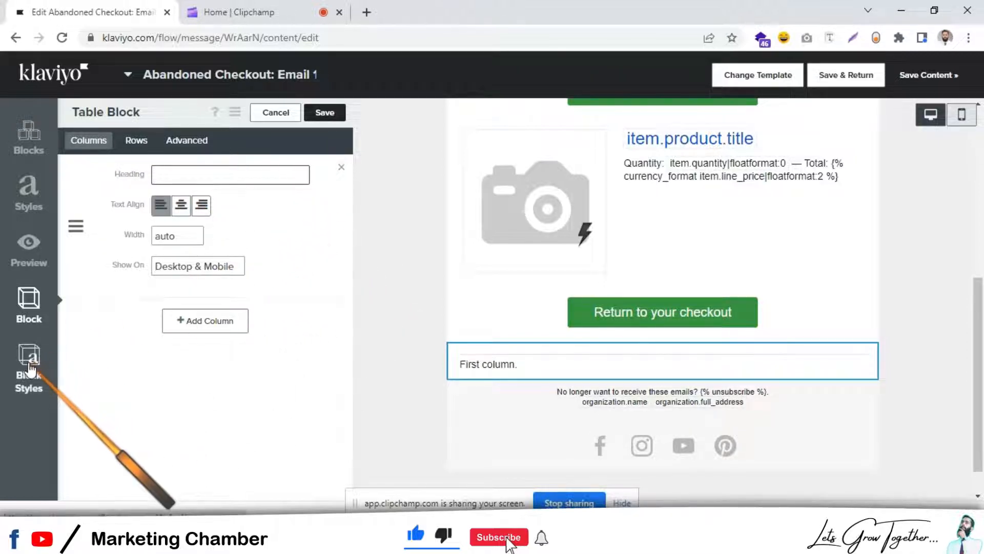
- Set the new table's top cell border to 0 in Block Styles and save
click(28, 367)
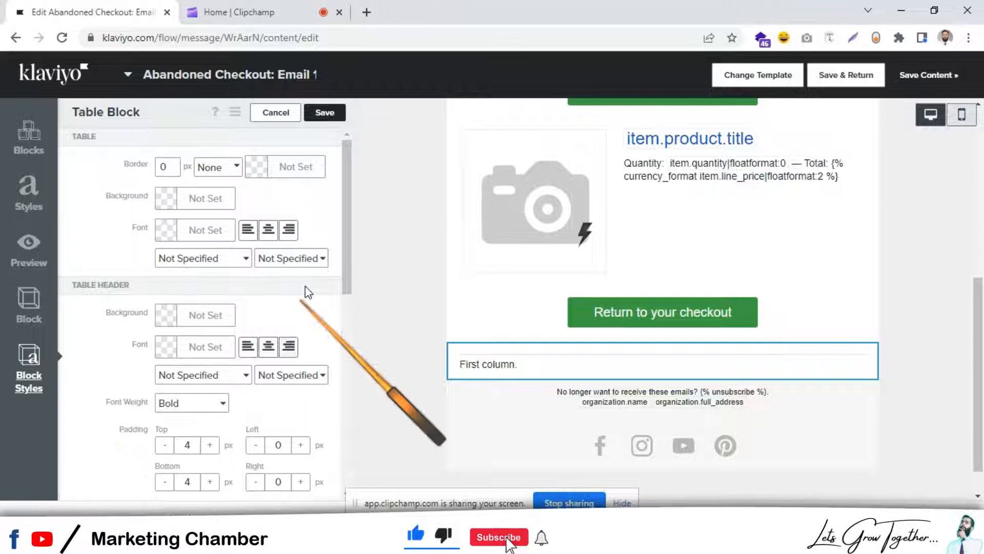
scroll(down, 3)
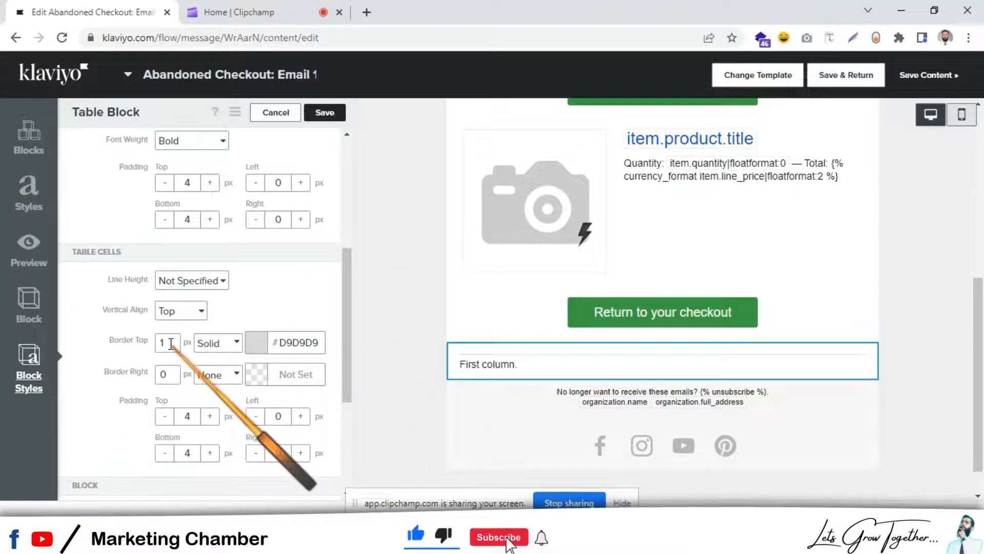
text(0)
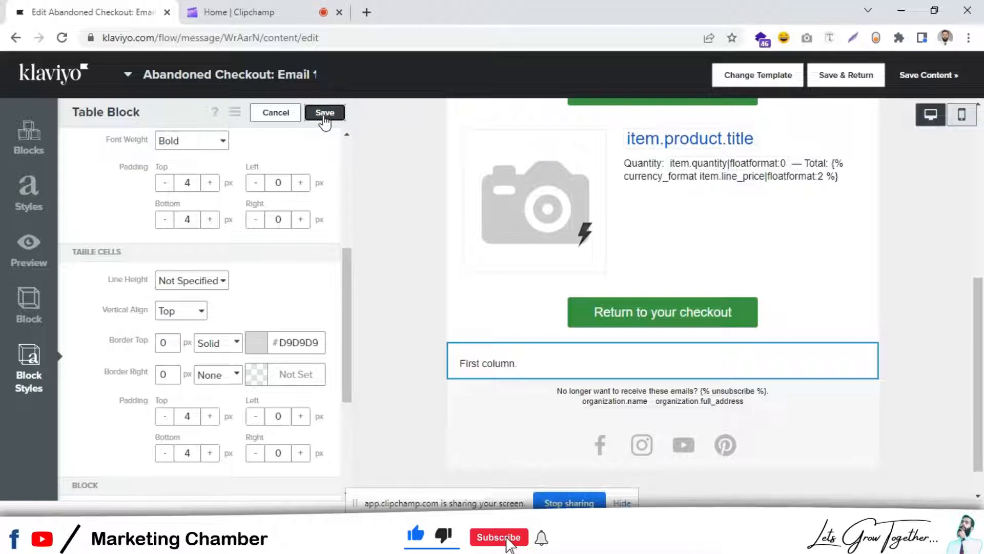
click(324, 112)
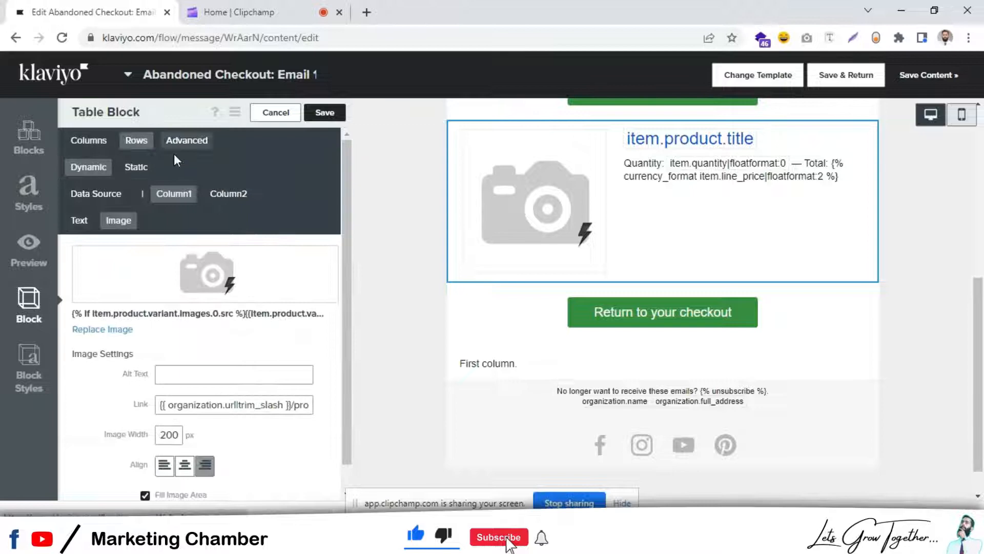
- Make the new table repeat for event.extra.line_items|slice:'1' with an 'ite' alias
click(95, 193)
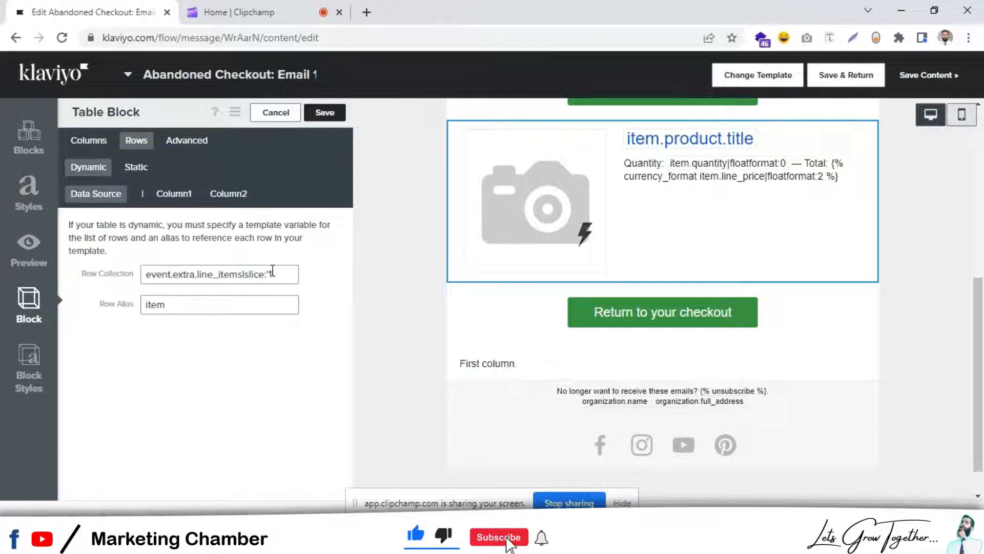
triple_click(219, 275)
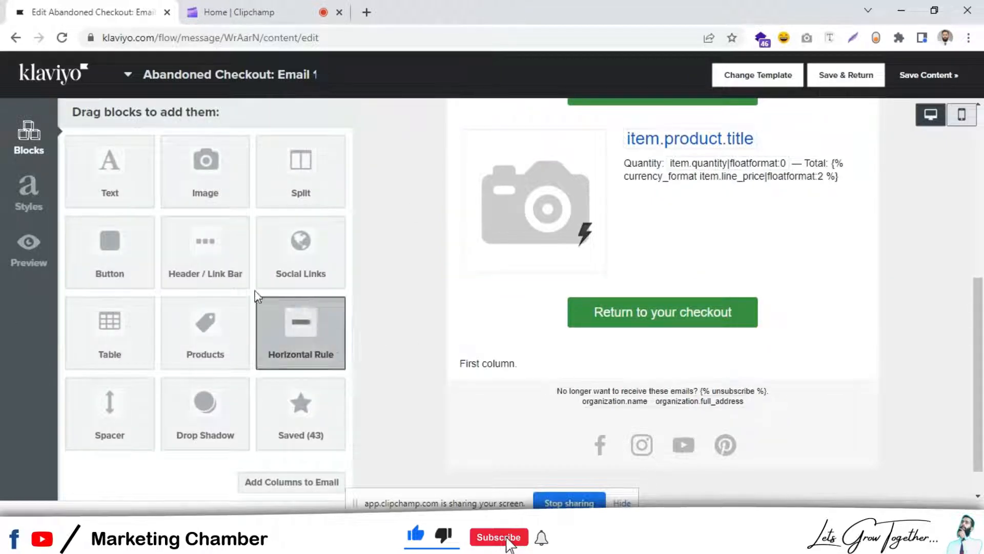
mouse_move(206, 252)
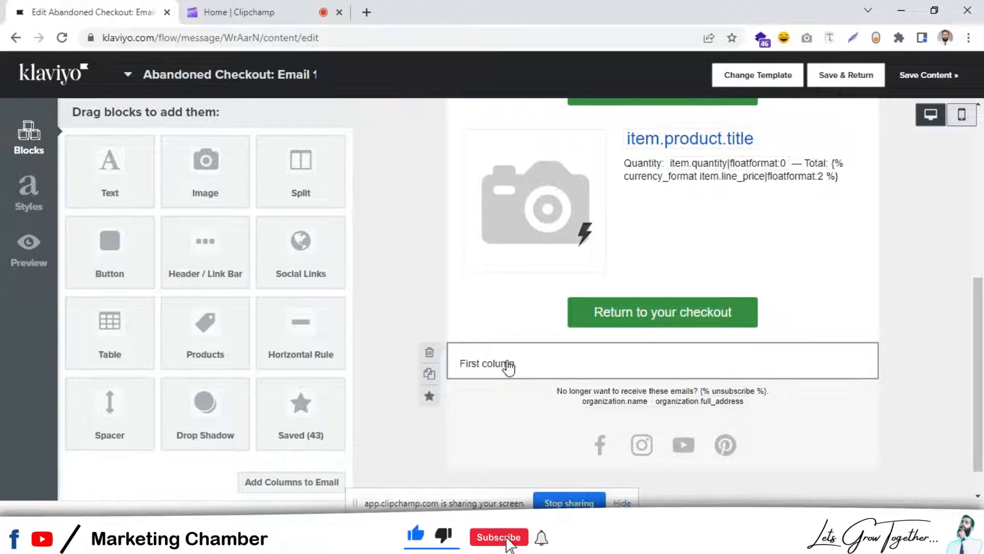
click(662, 363)
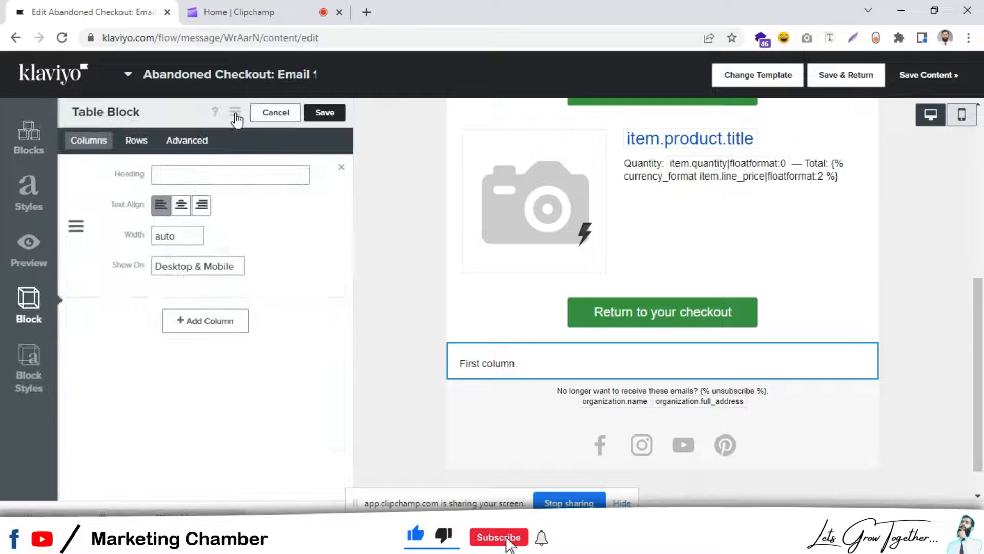
click(235, 113)
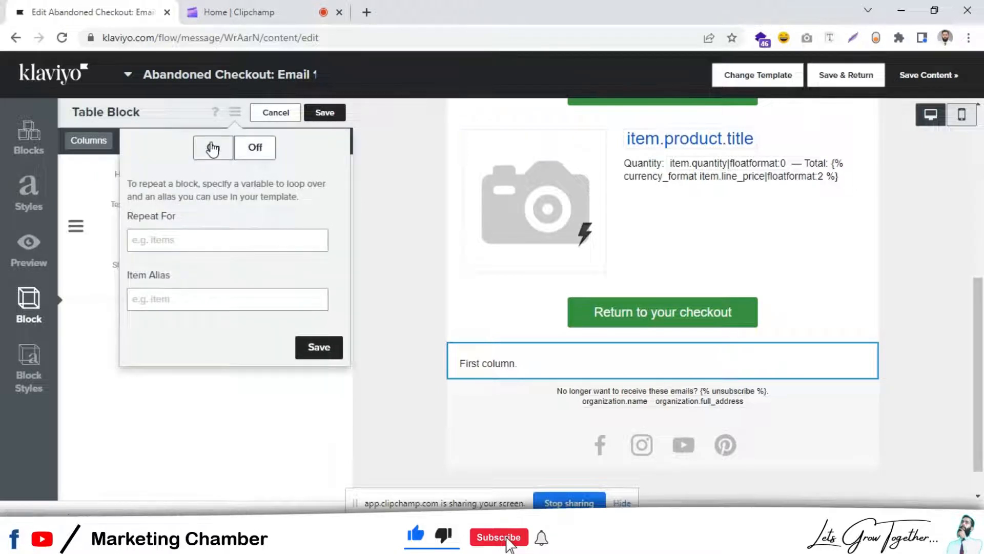
click(213, 147)
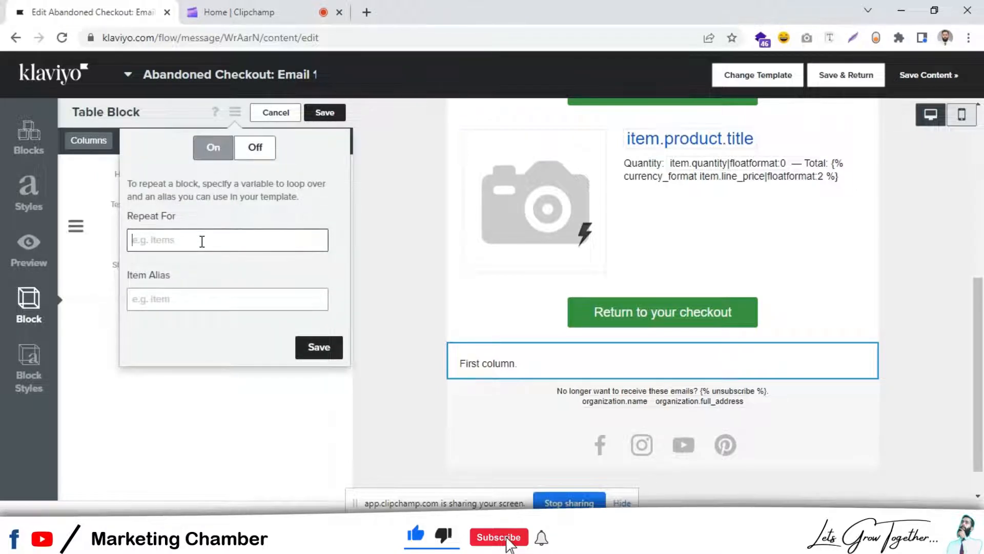
text(event.extra.line_items|slice:'1')
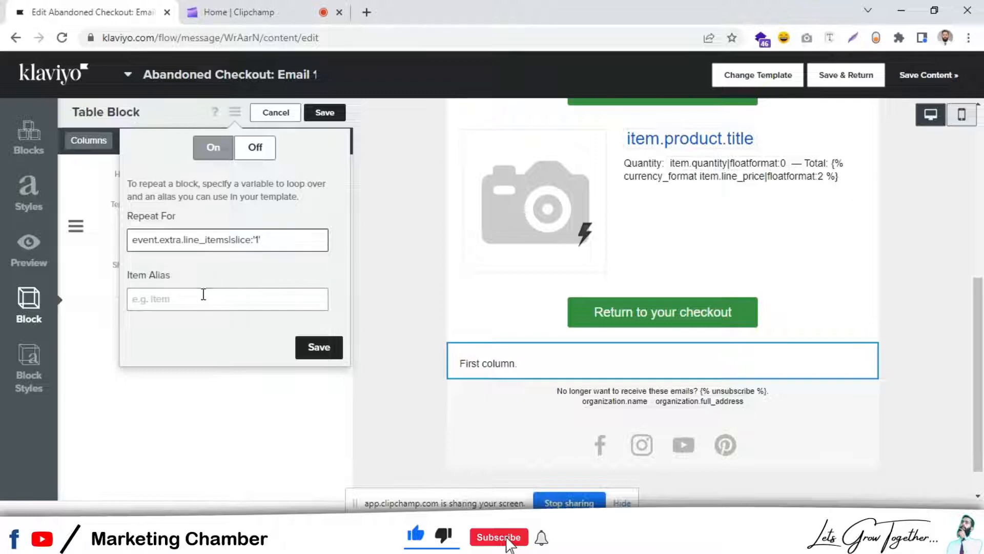
text(ite)
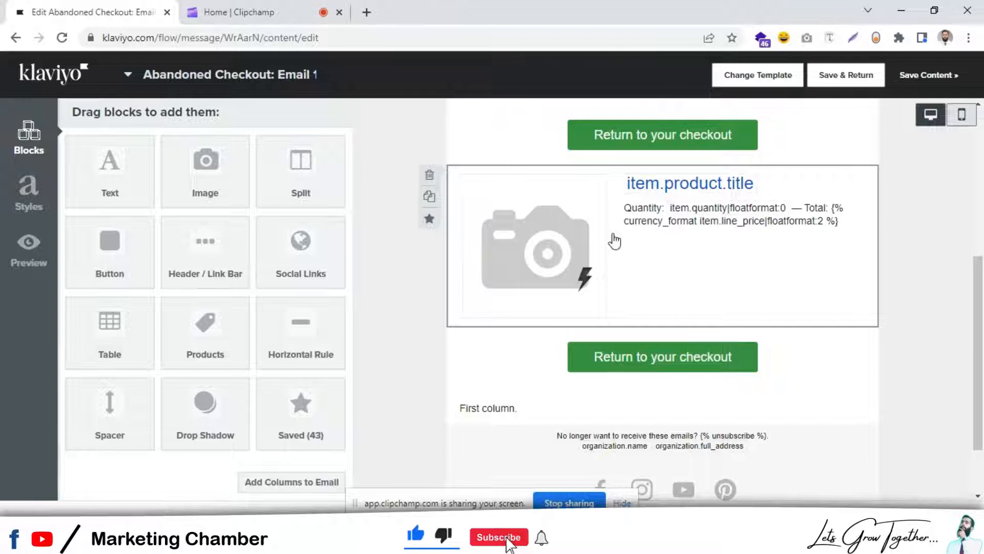
- Copy the product table's image placeholder expression, then close the image browser
click(662, 245)
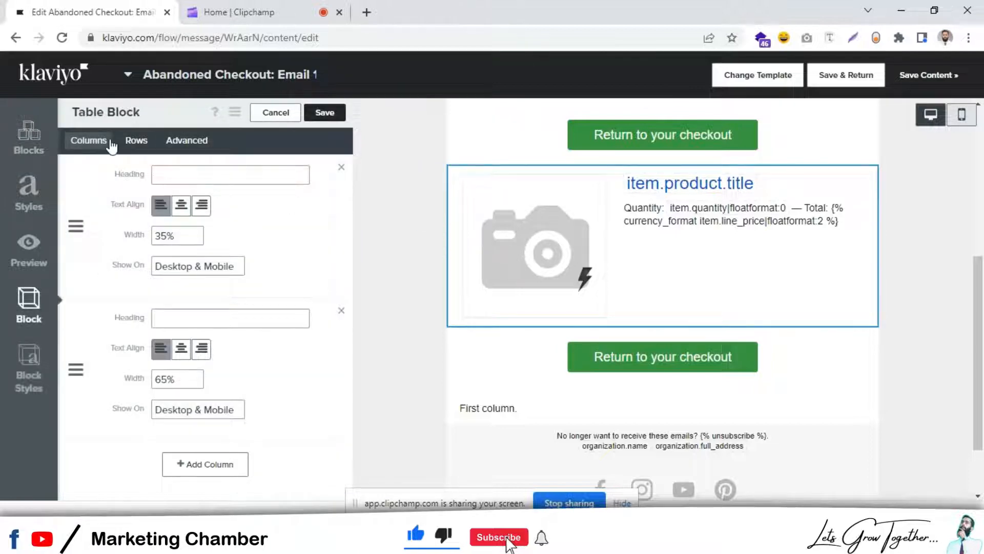
mouse_move(134, 226)
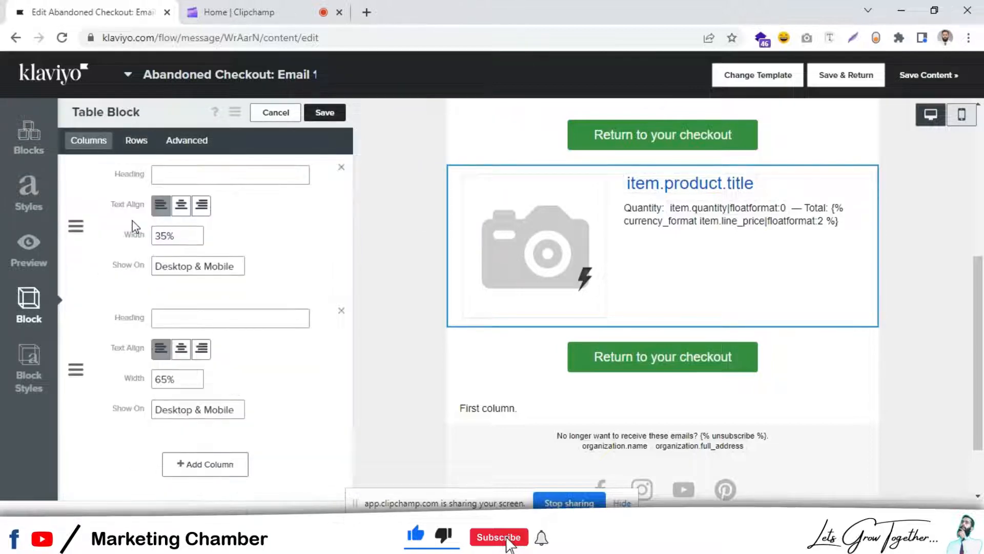
click(136, 140)
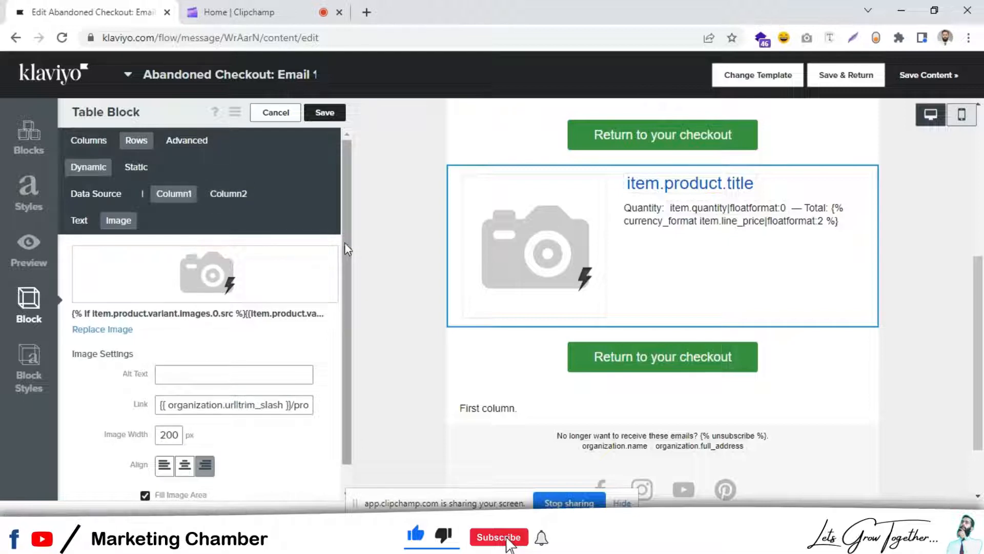
click(102, 329)
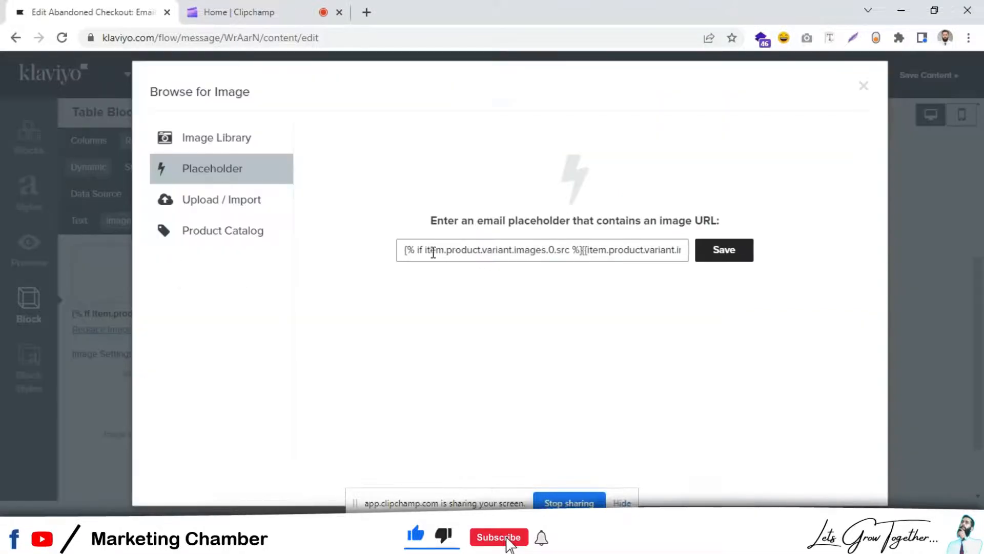
triple_click(542, 249)
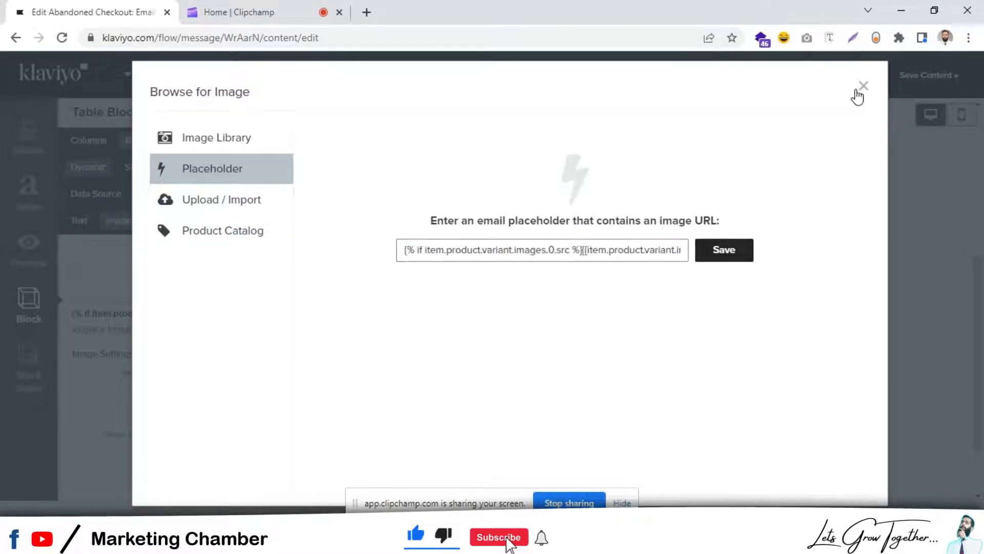
click(864, 85)
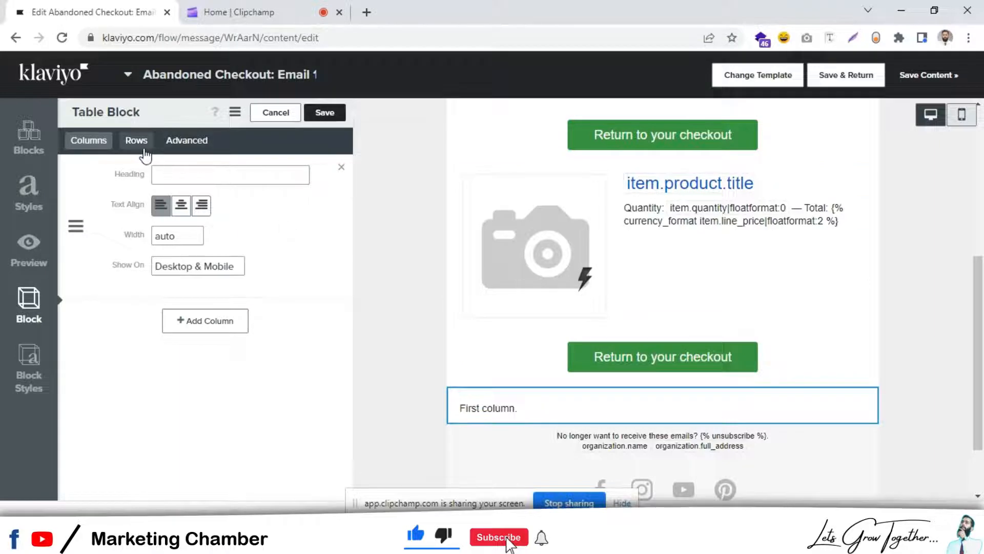
- Set the new table's static row image to the product placeholder at 400 px width
click(136, 140)
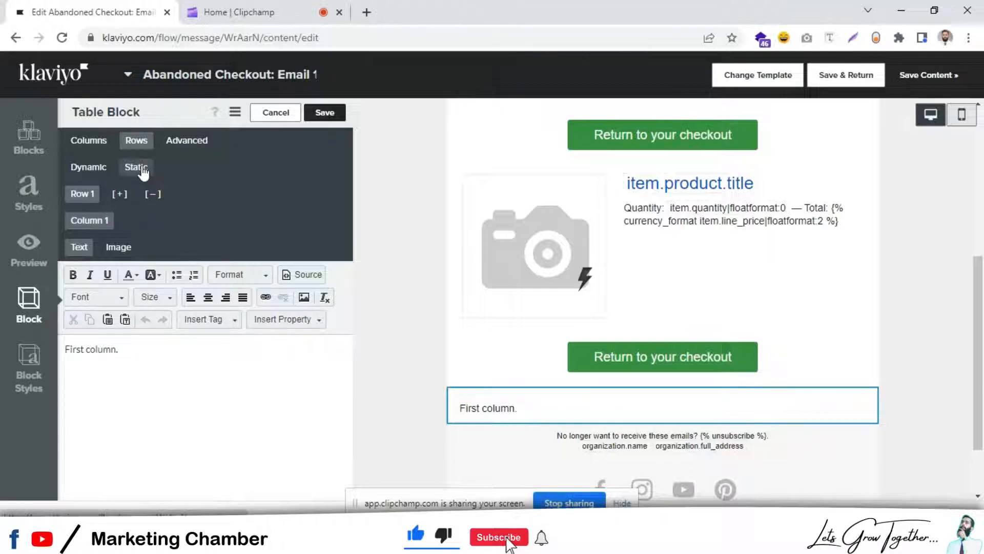
click(135, 167)
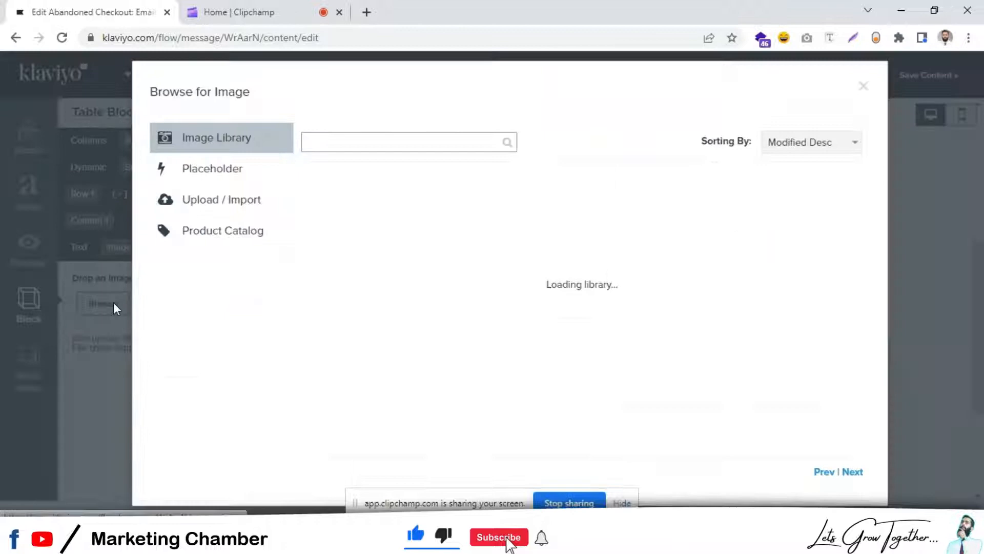
click(212, 168)
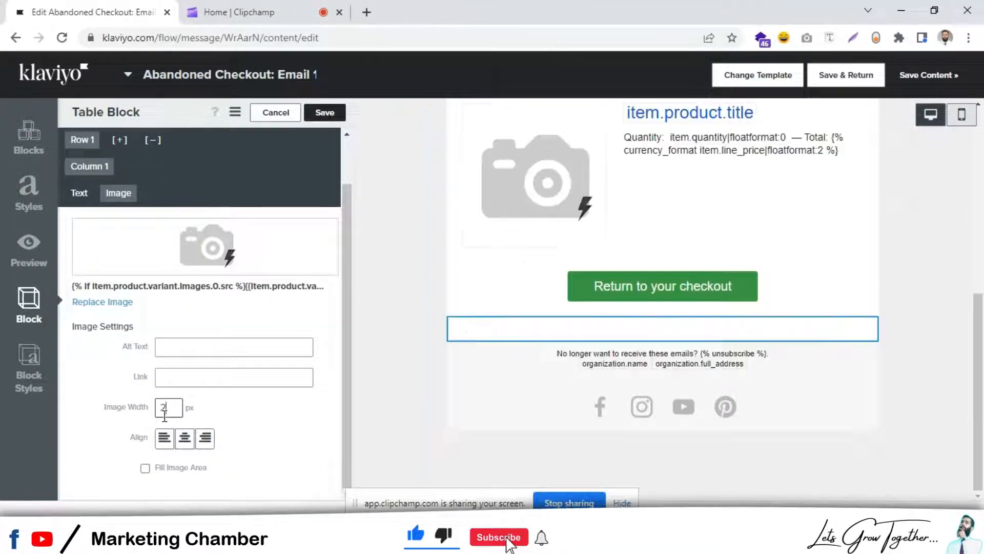
text(0)
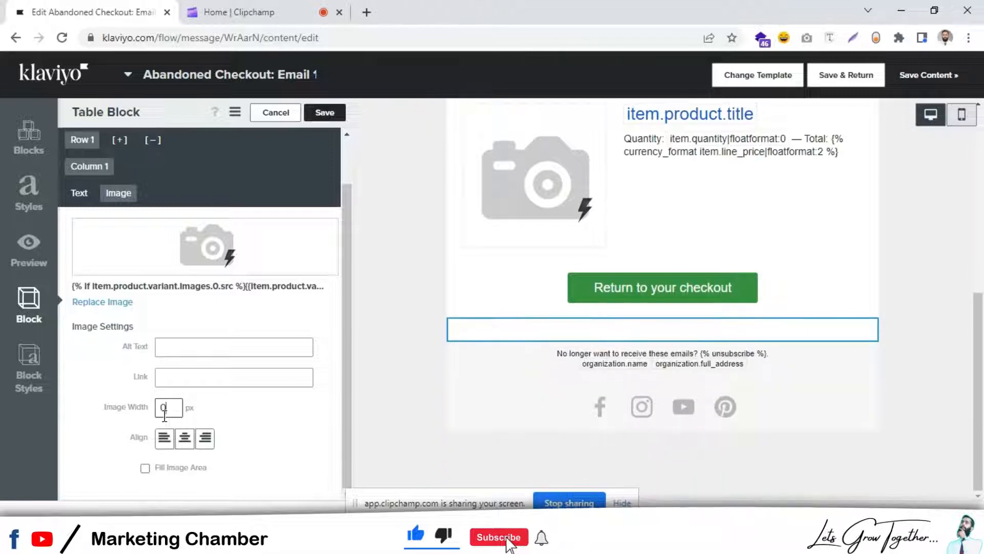
text(400)
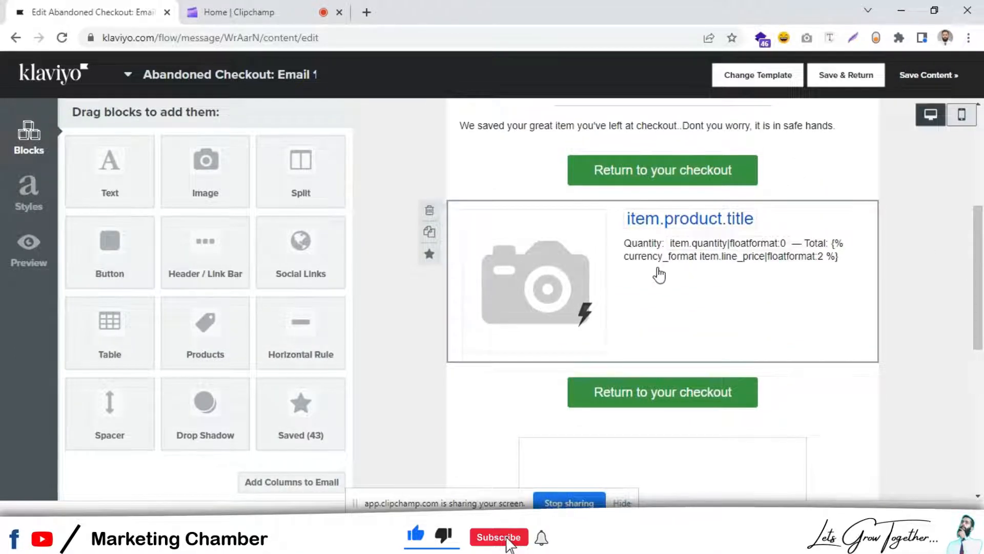
- Copy the product block's title and quantity/total text into a second row of the new table
click(663, 280)
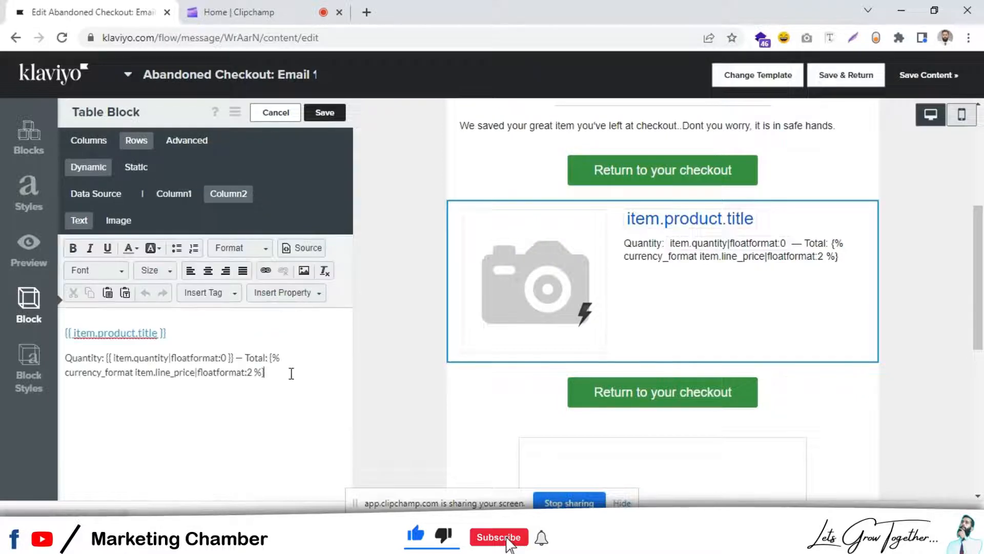
key(ctrl+a)
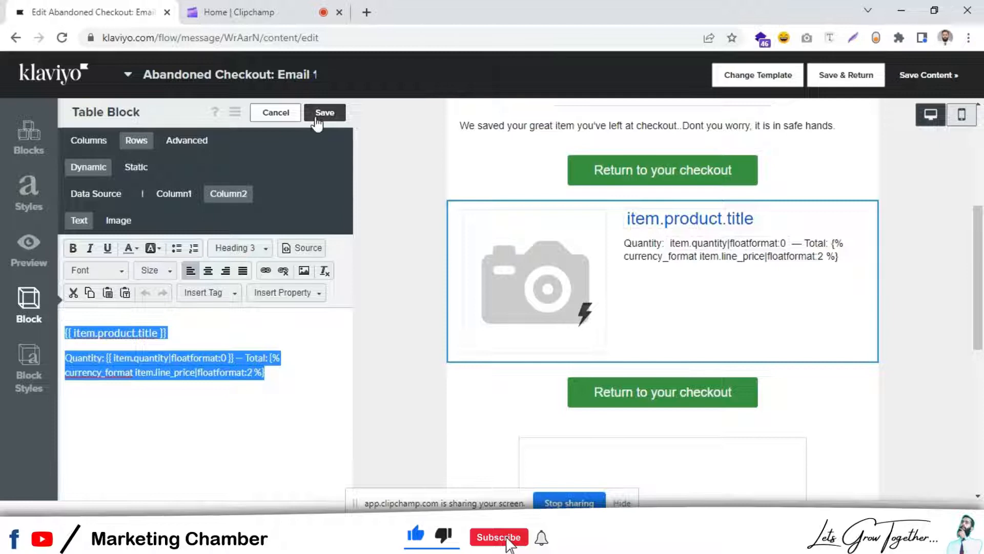
click(325, 112)
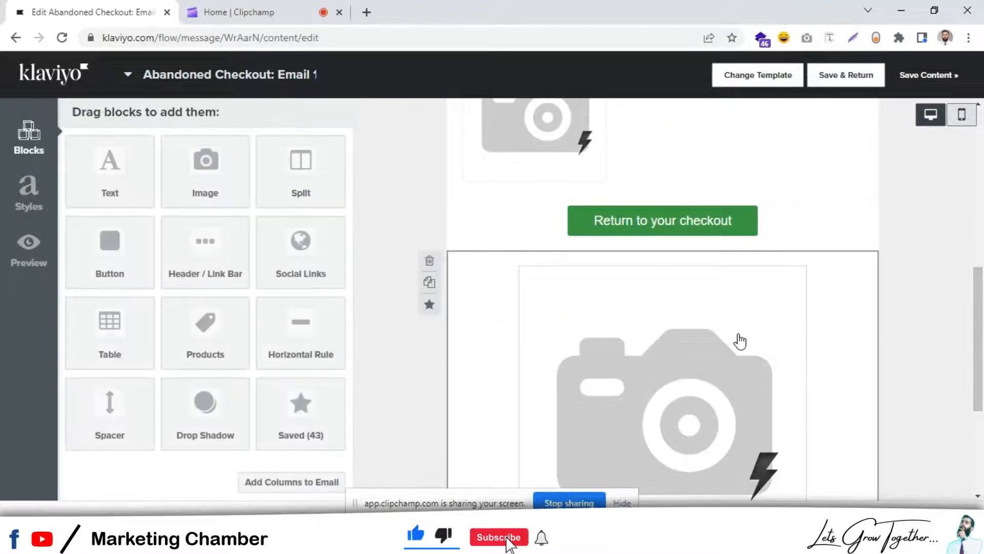
click(662, 377)
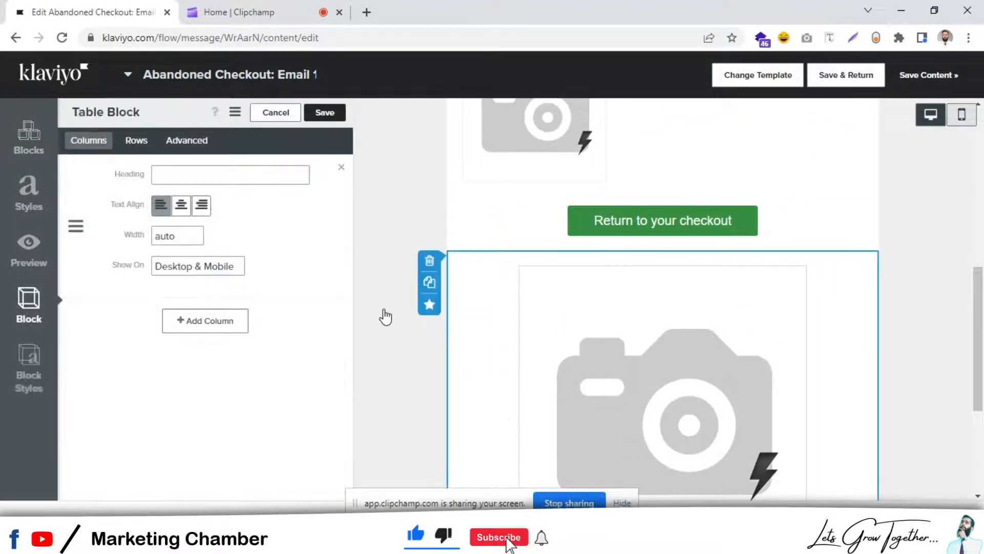
click(137, 140)
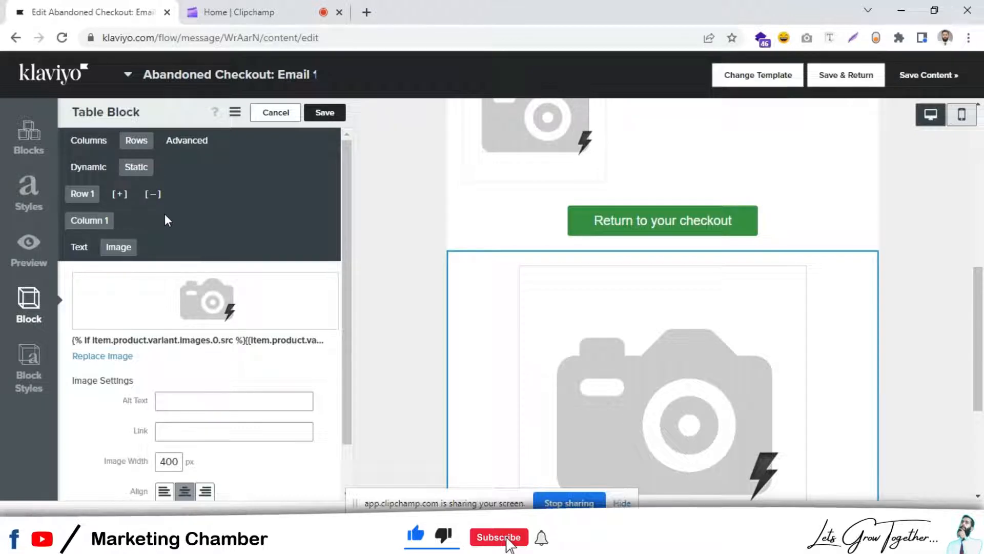
click(120, 194)
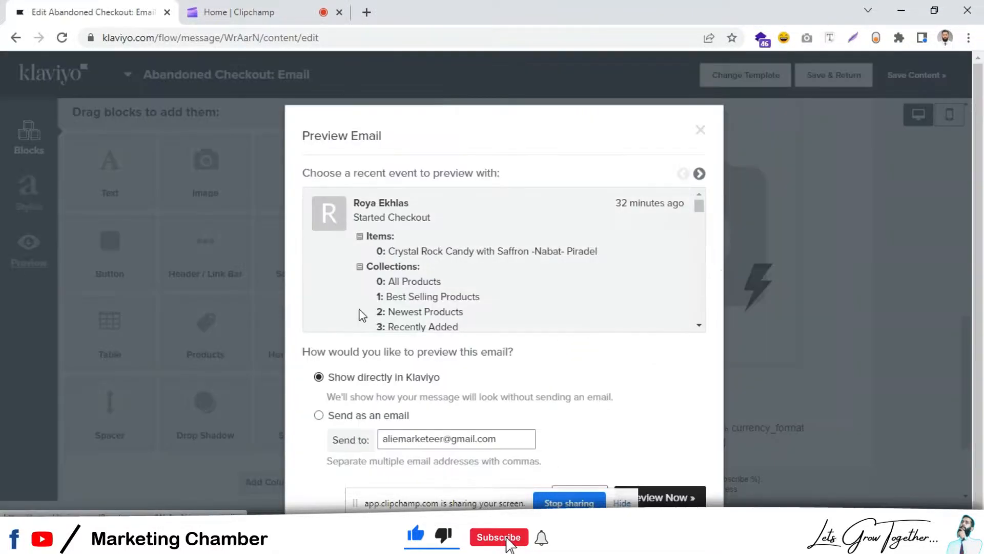
- Preview the email to check the Crystal Rock Candy quantity and total, then close it
click(659, 498)
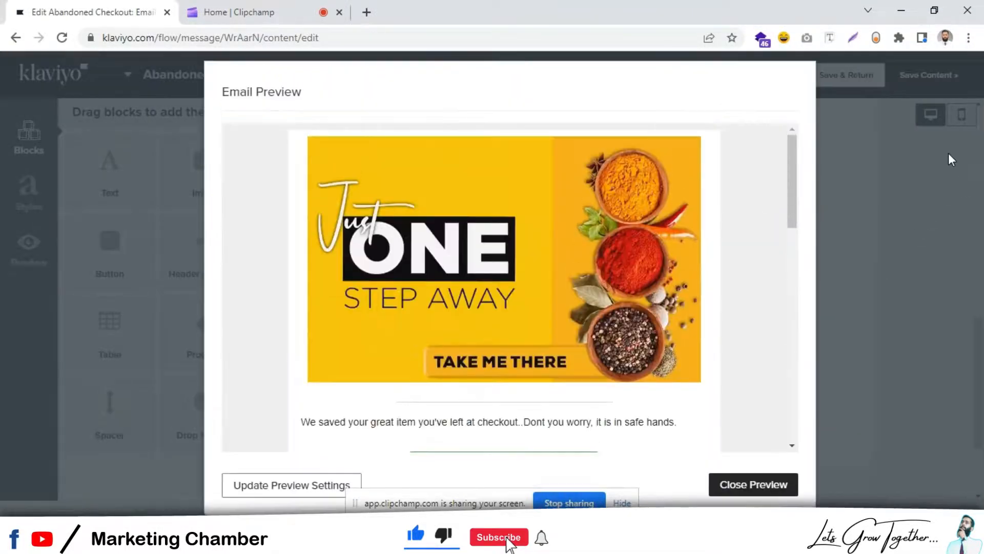
scroll(down, 3)
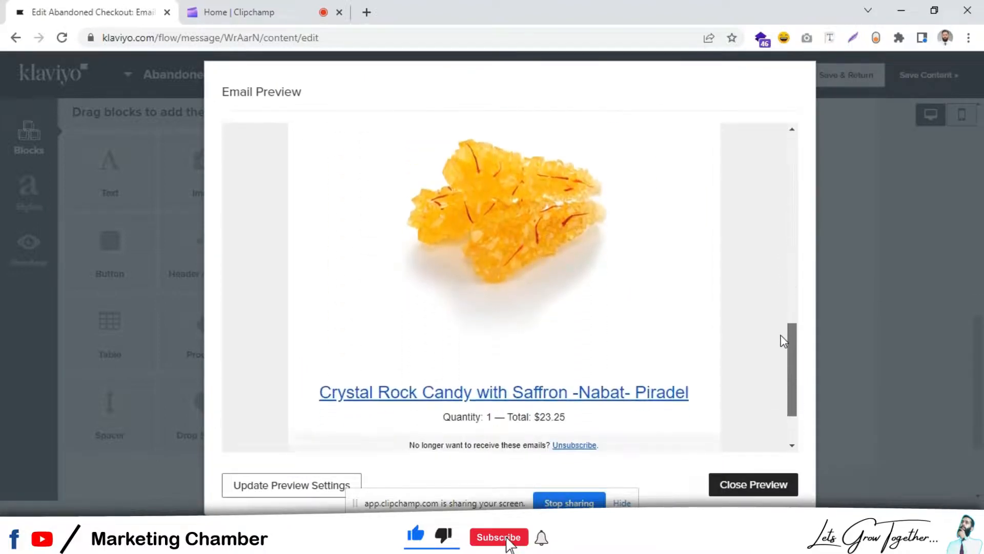
scroll(down, 3)
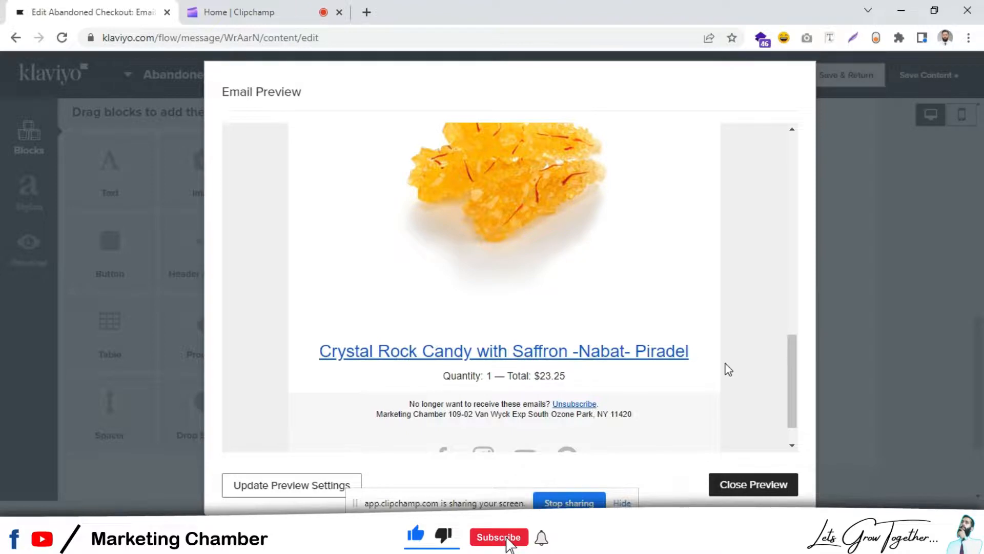
click(752, 484)
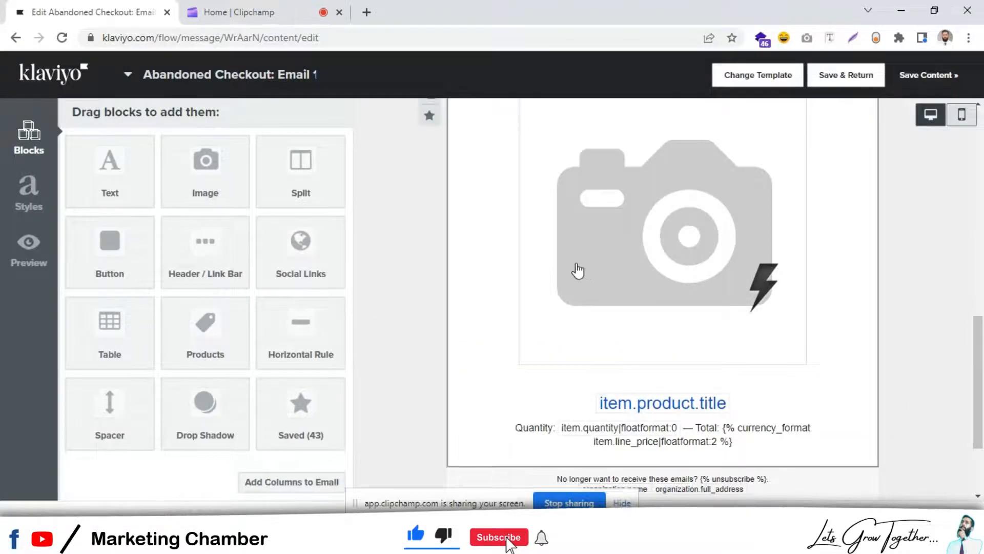
mouse_move(594, 223)
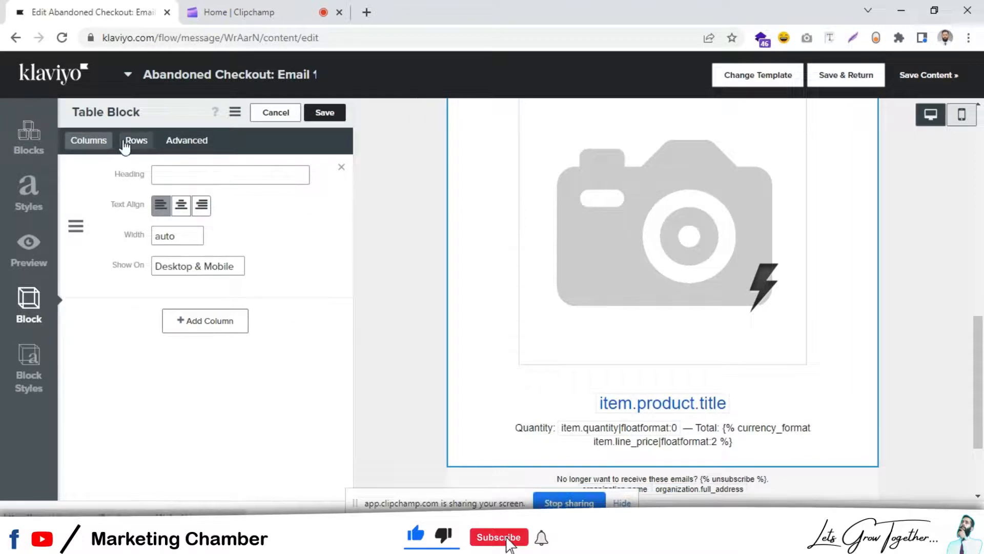
- Shrink the table's product image width to 200 and confirm it in the preview
click(136, 140)
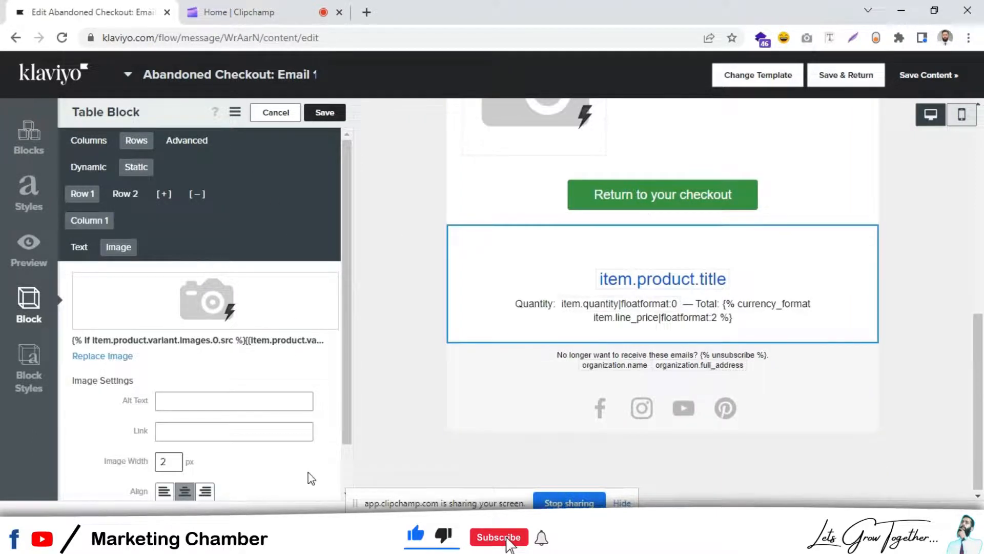
text(00)
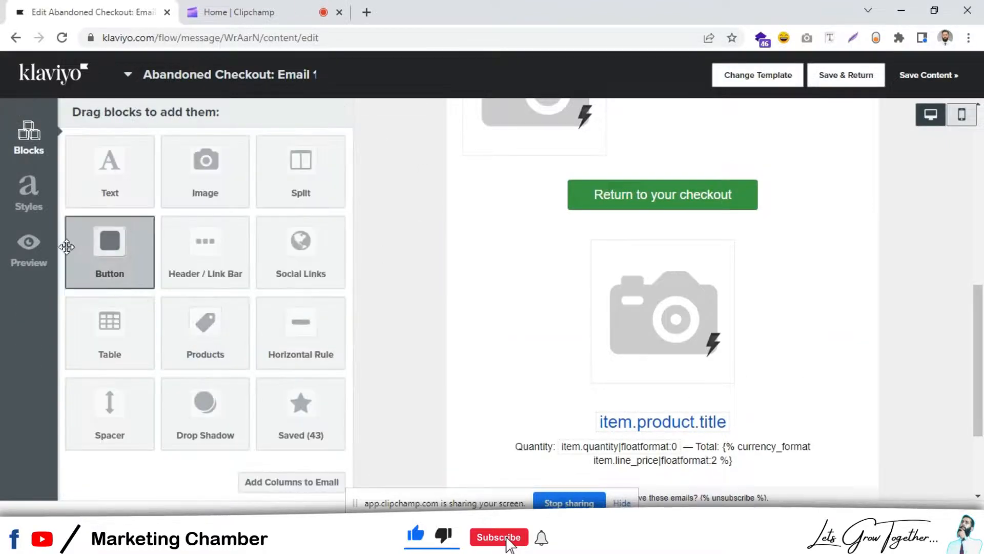
click(28, 245)
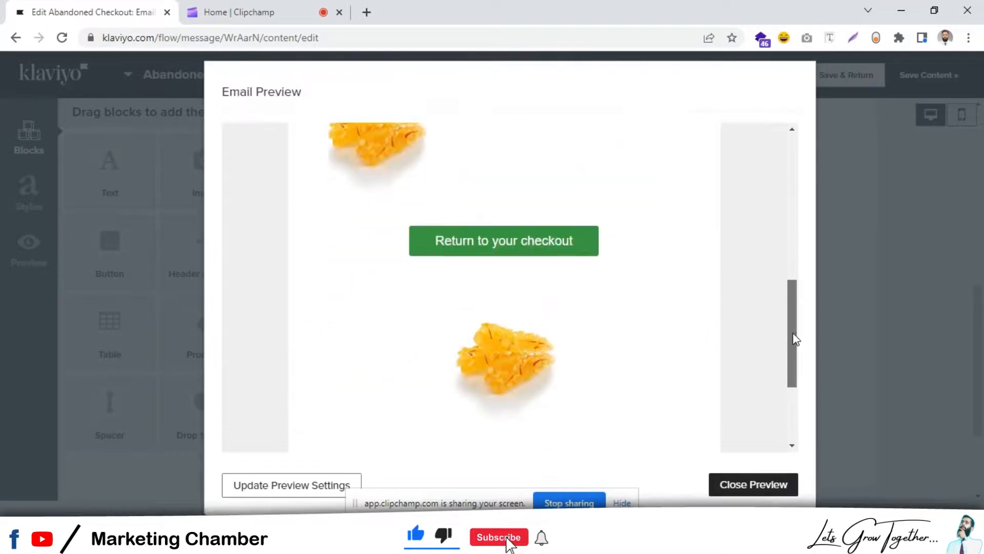
scroll(down, 3)
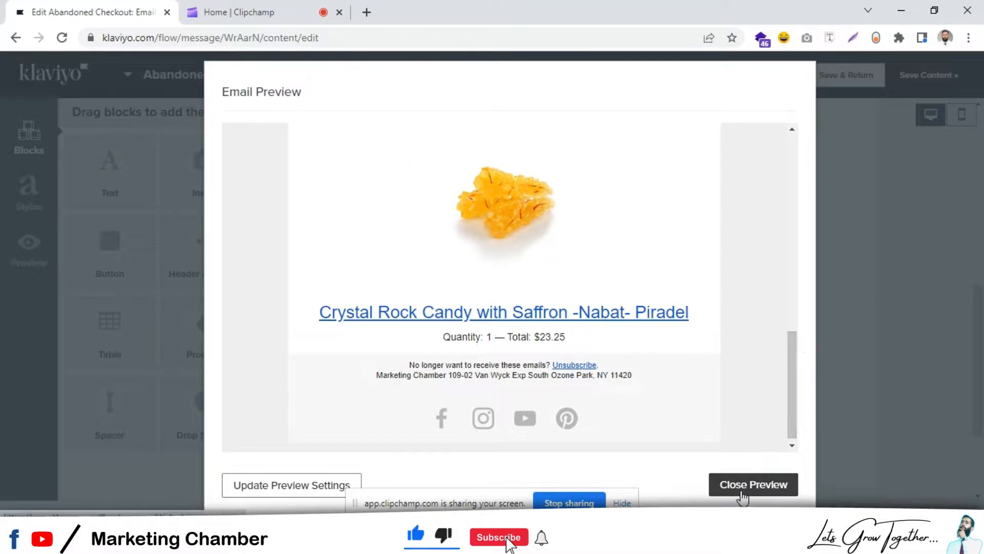
click(753, 483)
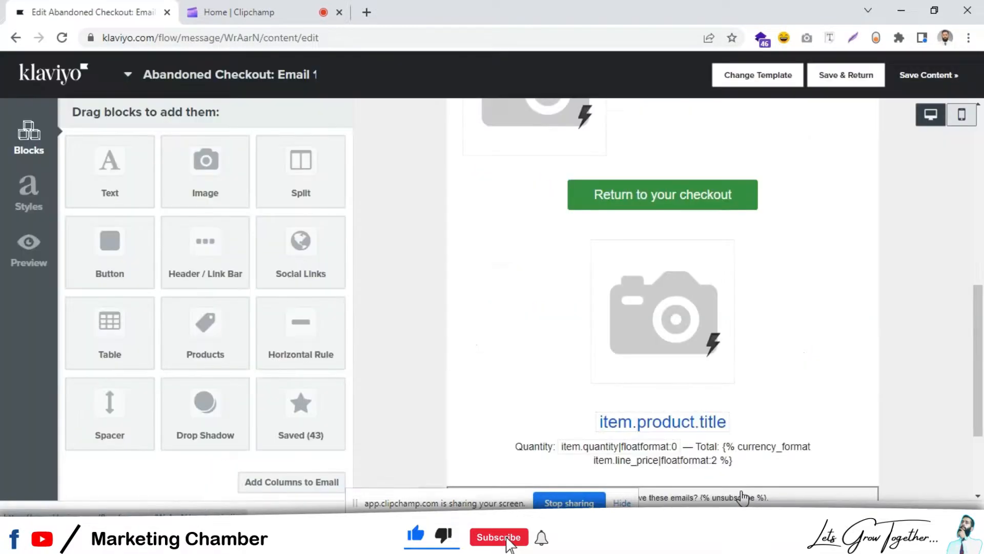